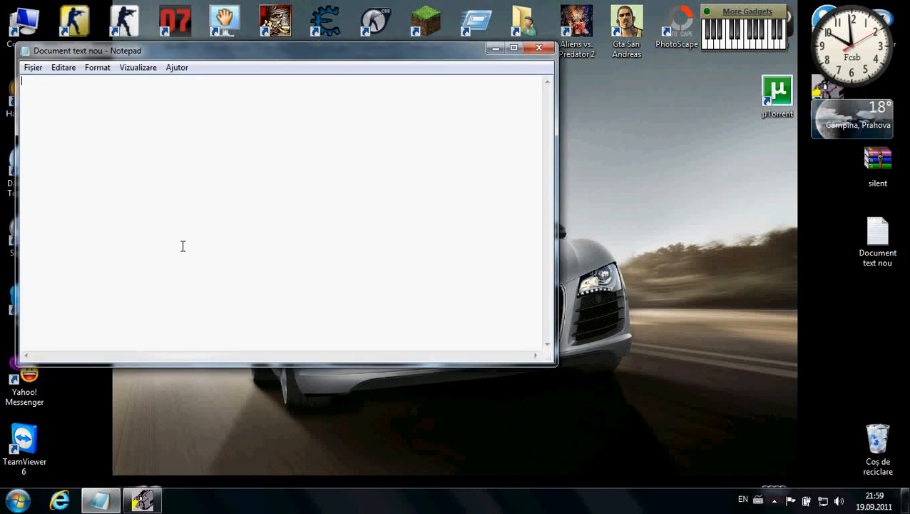
# - Type the intro line 'salut as voi arata cum sa jucati fifa 2007 cu jucatorii din 2011'
pyautogui.write('salut astazi va')
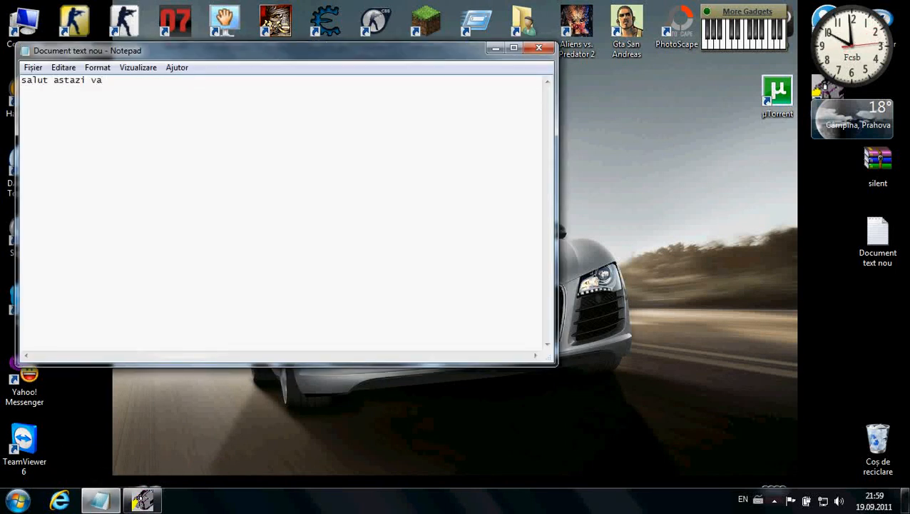
pyautogui.write('voi arata cu')
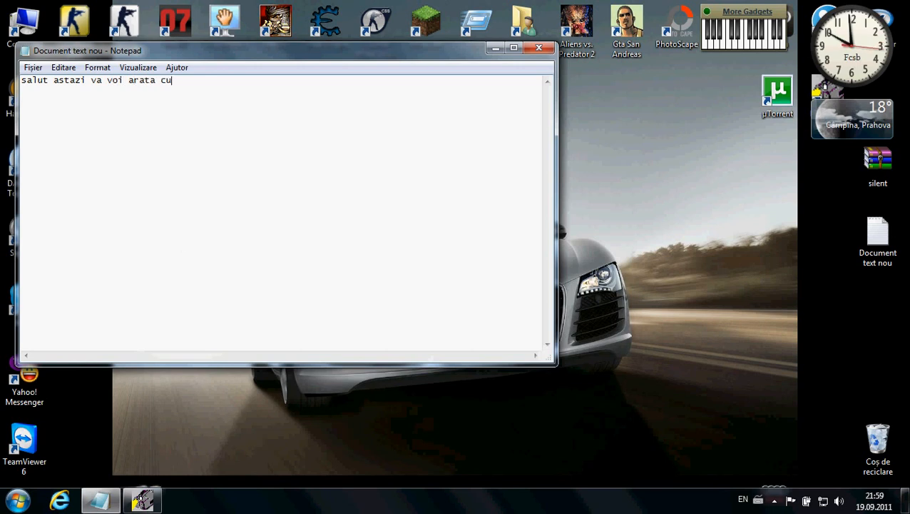
pyautogui.write('m sa juca')
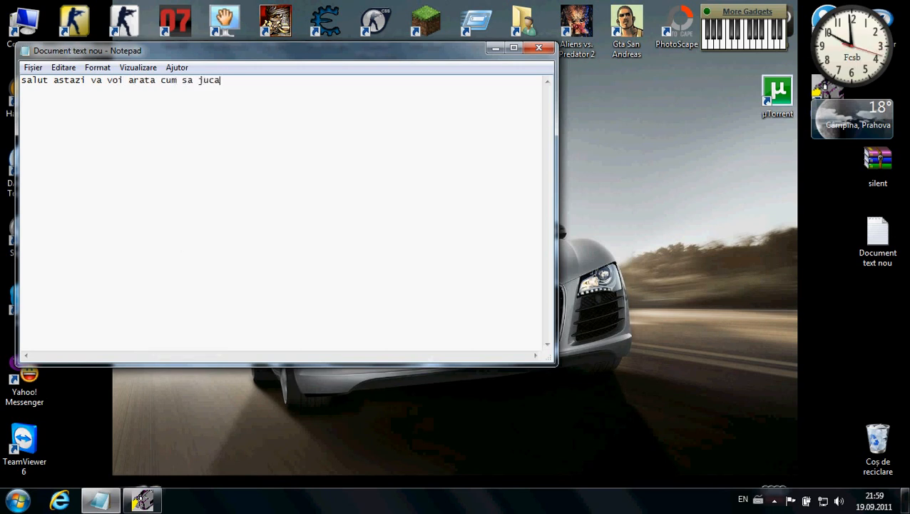
pyautogui.write('ti fifa 2')
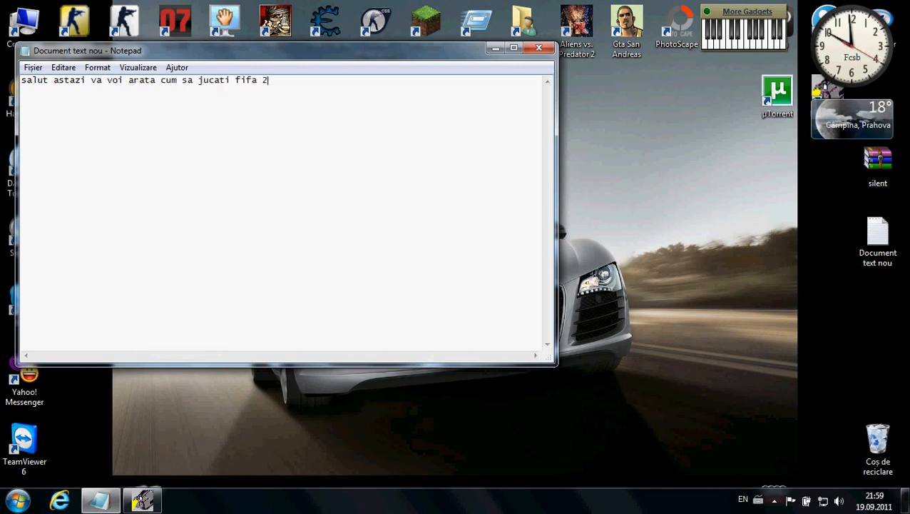
pyautogui.write('007 cu j')
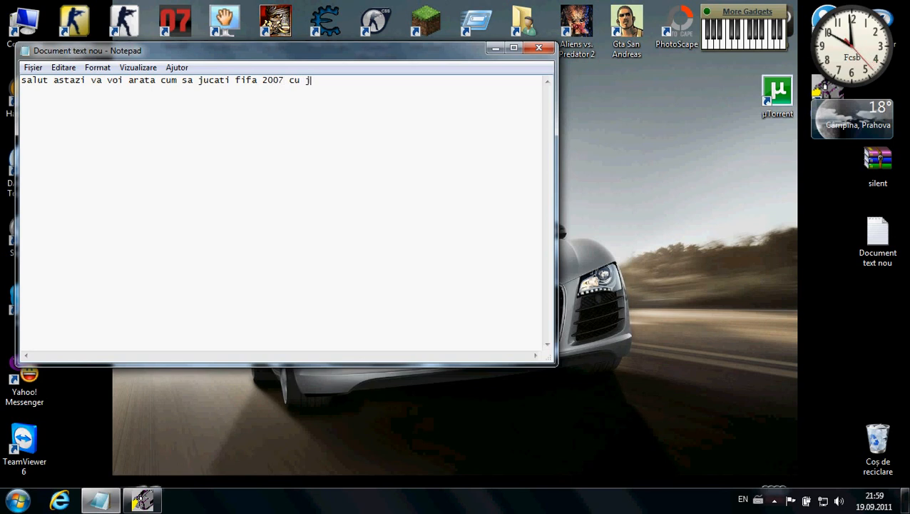
pyautogui.write('ucatorii')
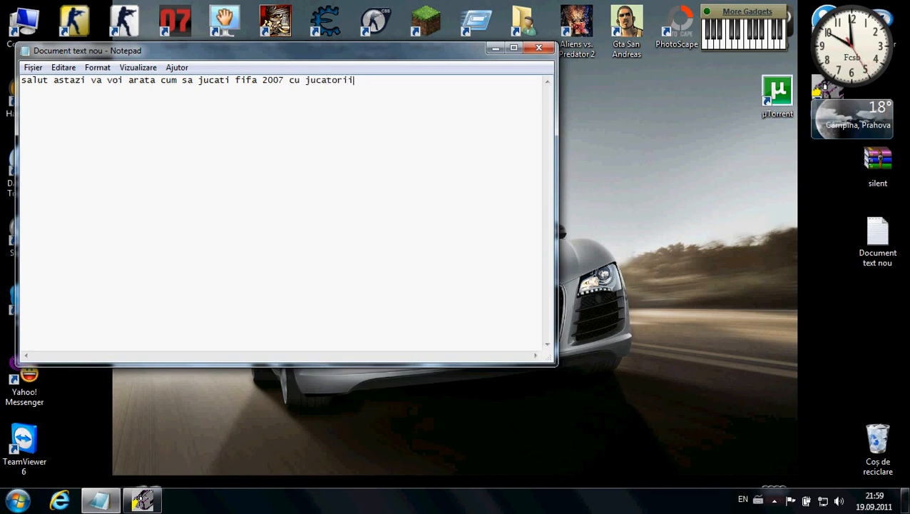
pyautogui.write('din 20')
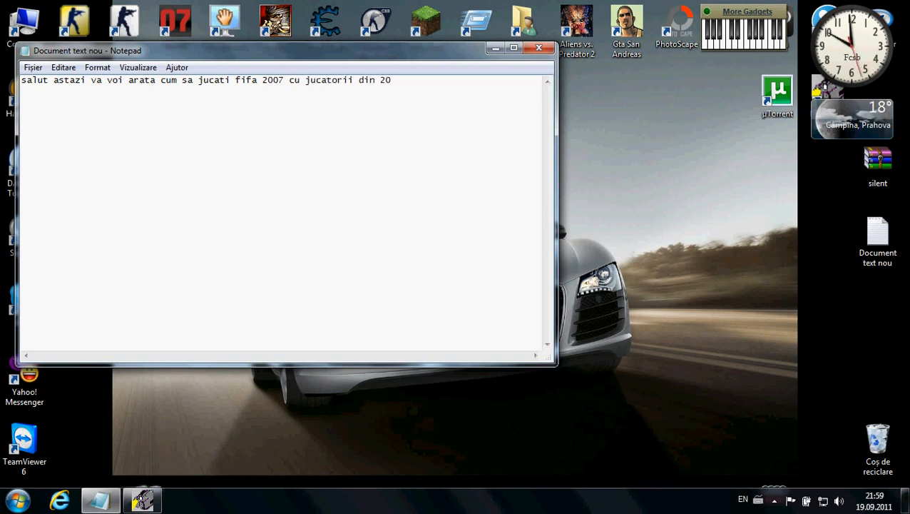
pyautogui.write('11')
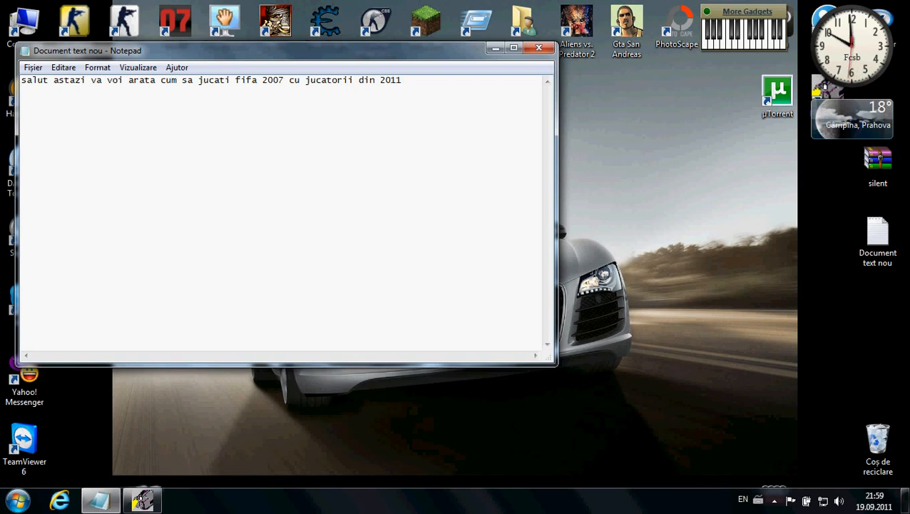
# - Add step '1. downloadati fifa.db' on the next line
pyautogui.write('1.')
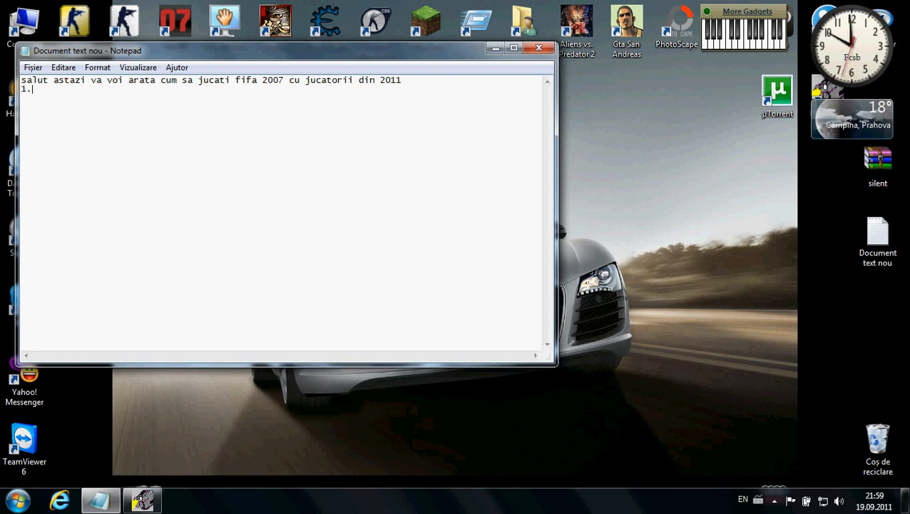
pyautogui.write('download')
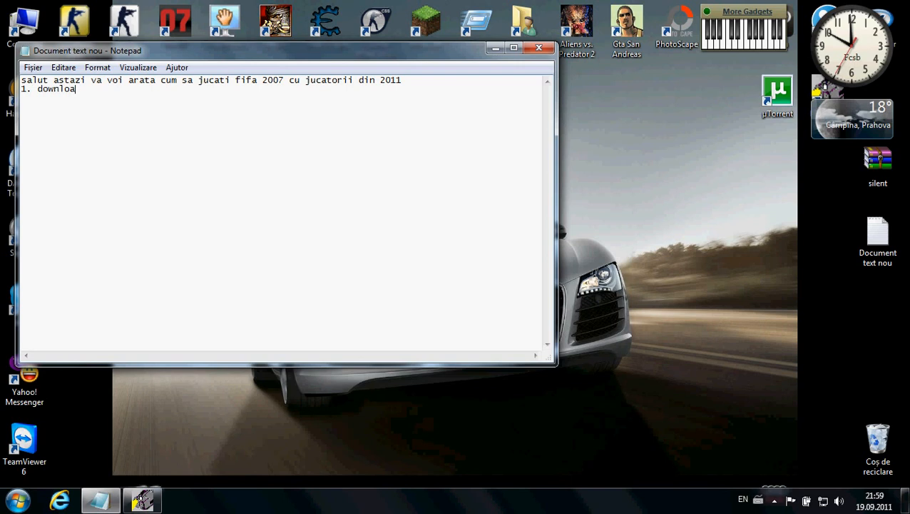
pyautogui.write('a')
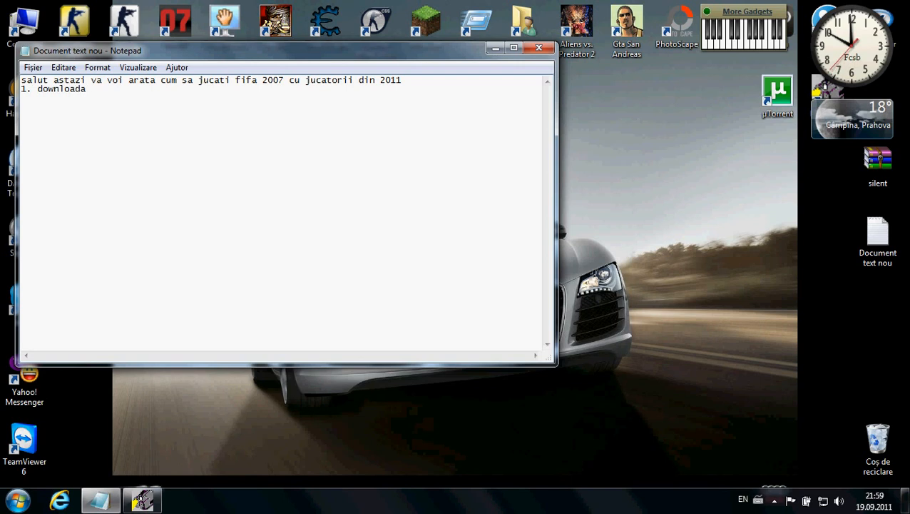
pyautogui.write('ti fifa')
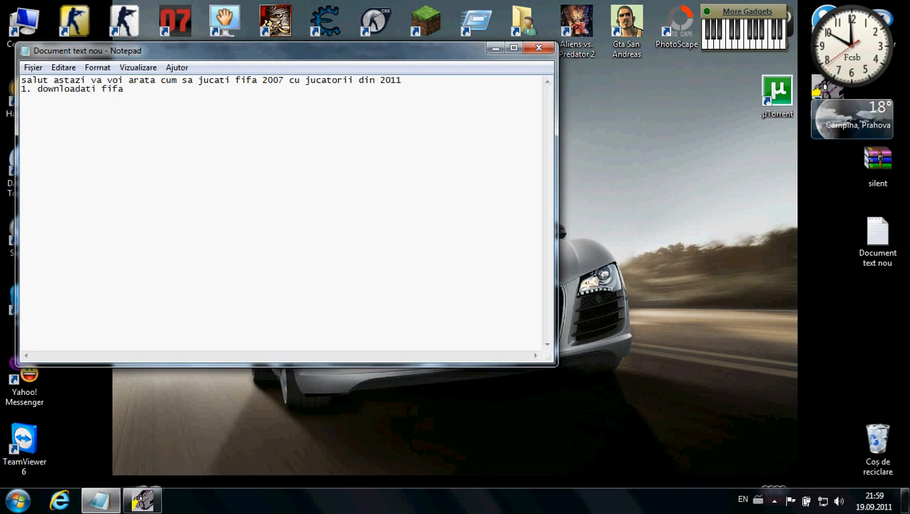
pyautogui.write('.db')
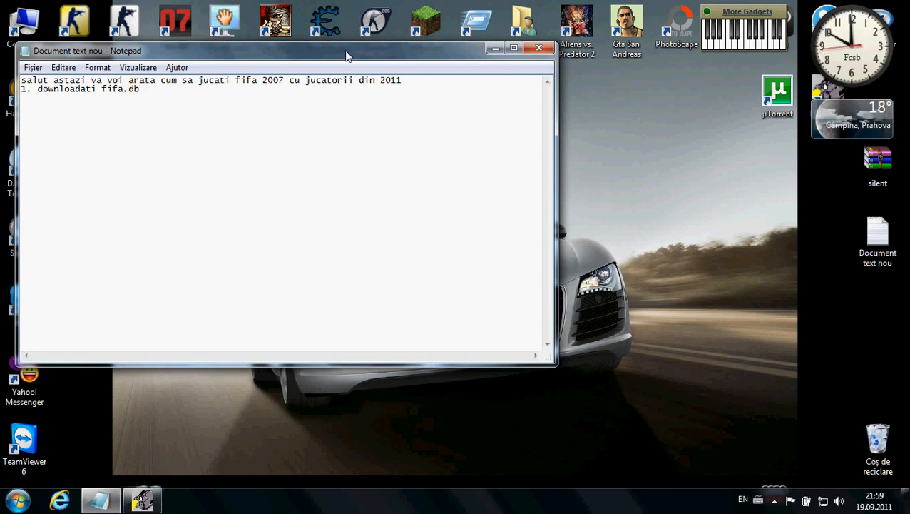
# - Search Google for 'download transferuri fifa 2007 jucatori 2011' and open the FisierulMeu result
pyautogui.click(59, 499)
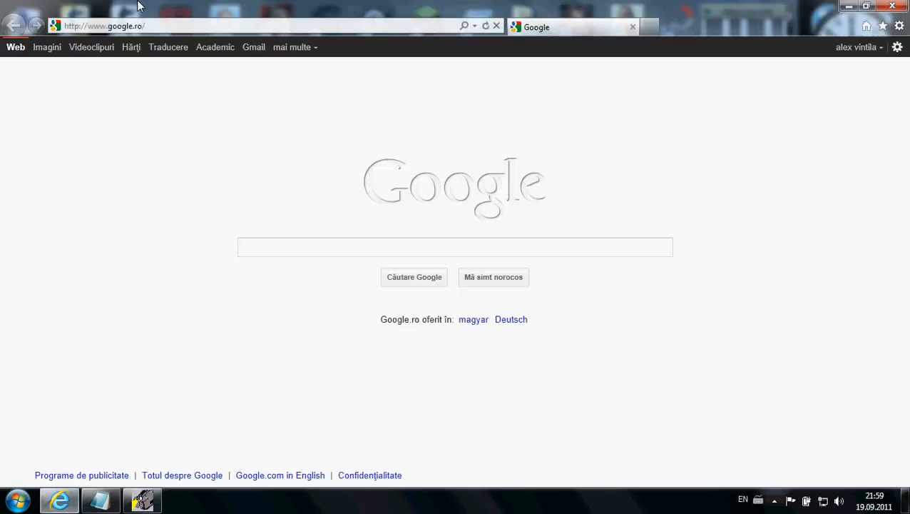
pyautogui.write('download transferuri fifa 2007')
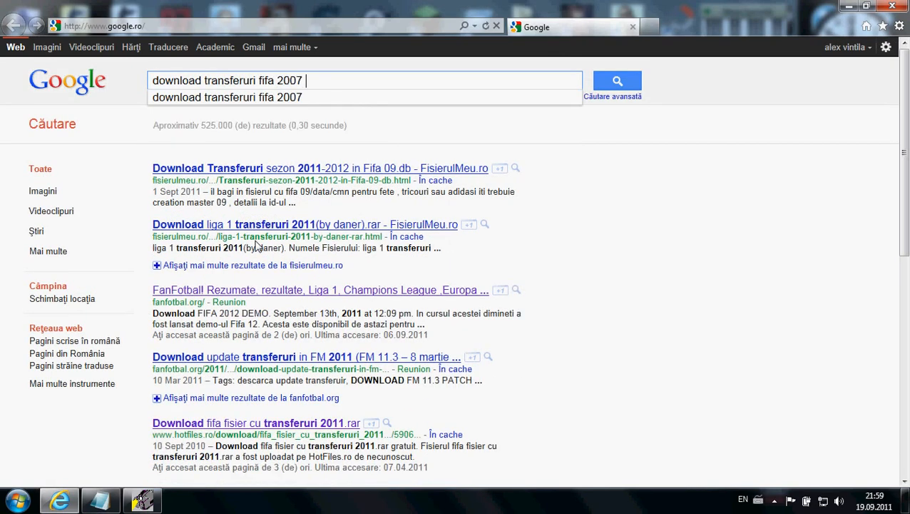
pyautogui.write('jucatori 2011')
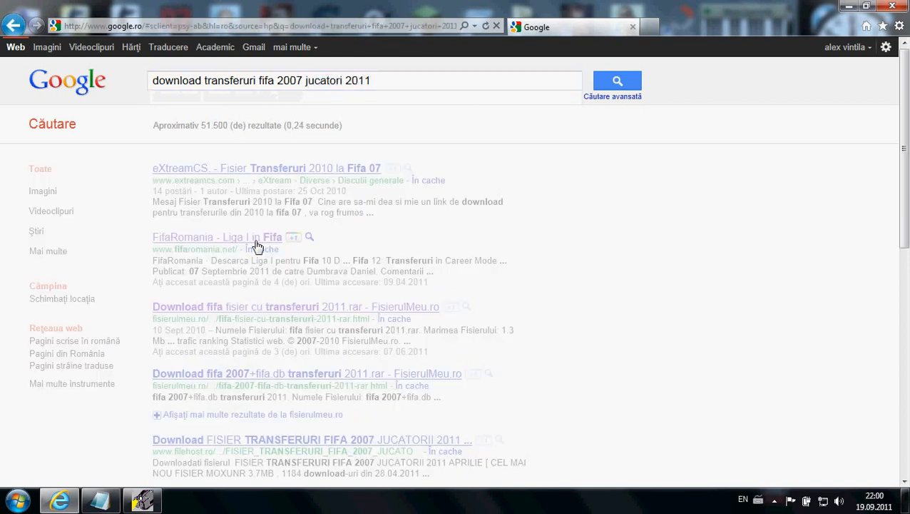
pyautogui.click(617, 80)
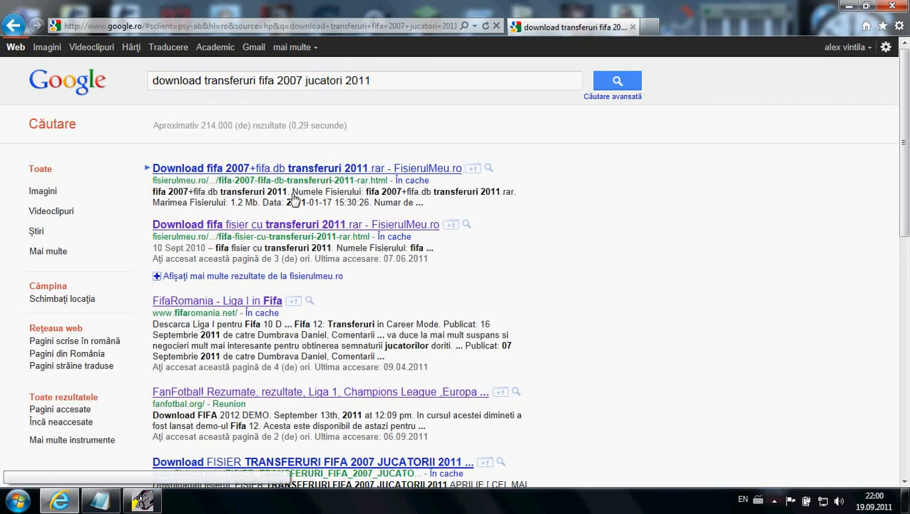
pyautogui.moveTo(283, 224)
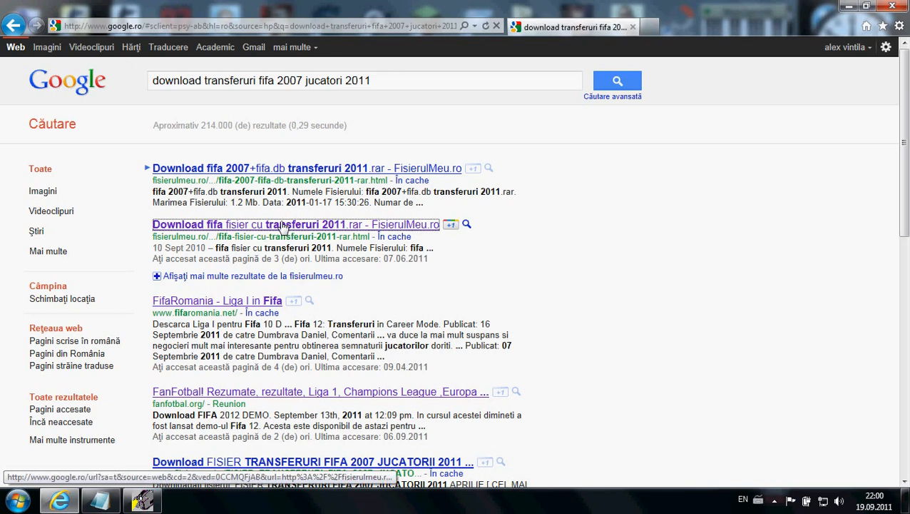
pyautogui.click(295, 224)
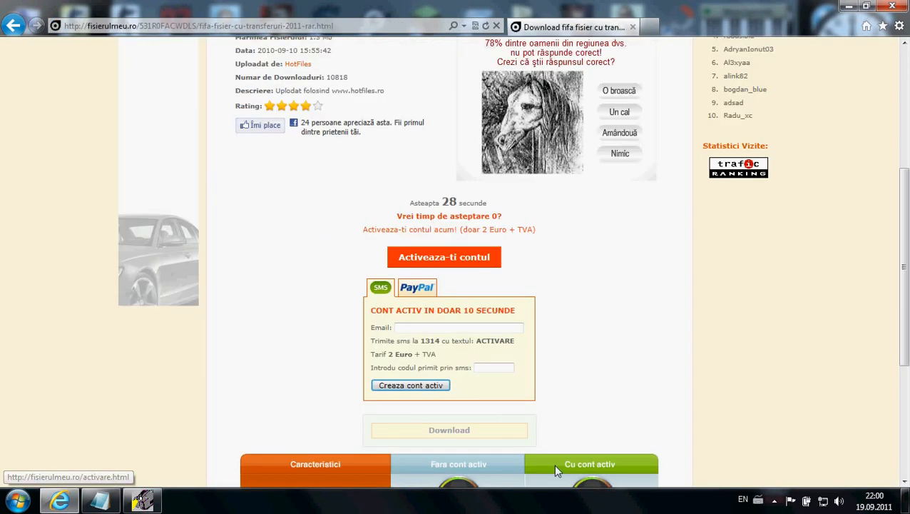
pyautogui.scroll(-3)
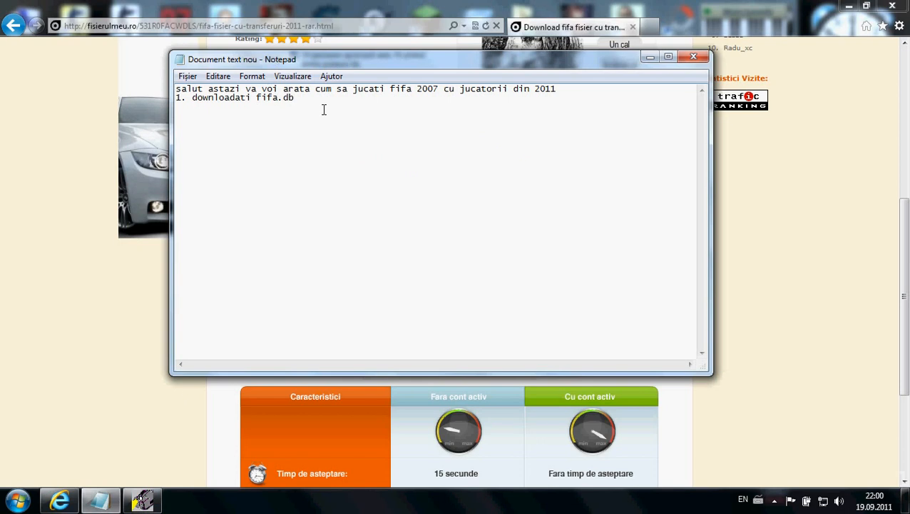
# - Type step '2. apasati butonul de download;eu il am deja in pc deci nu il voi downlo'
pyautogui.write('2. apa')
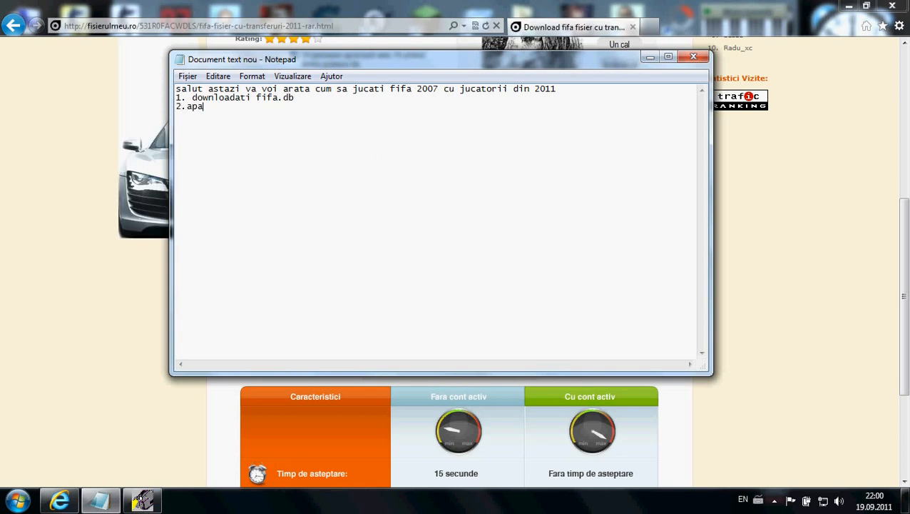
pyautogui.write('sati buto')
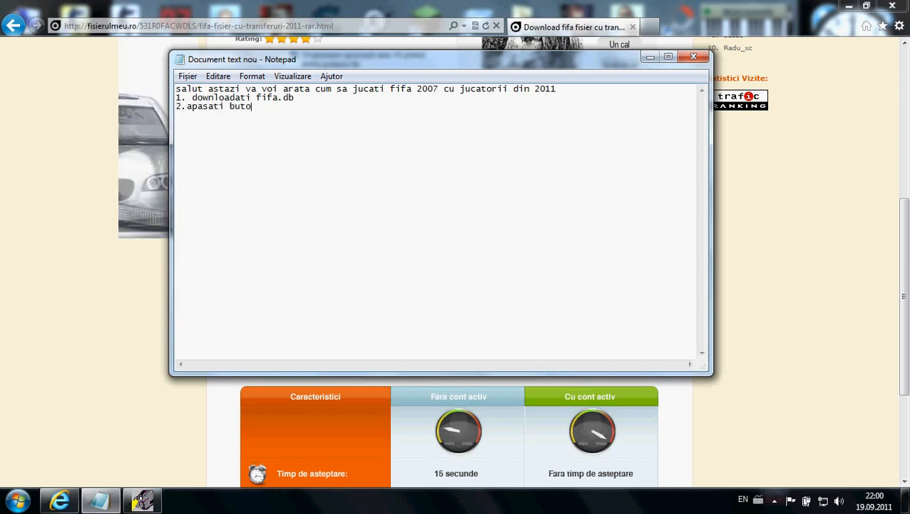
pyautogui.write('nul de downl')
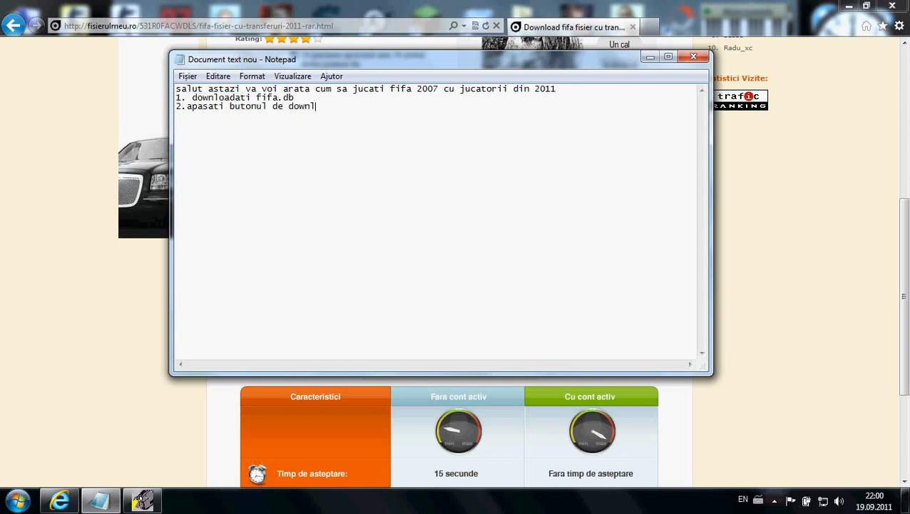
pyautogui.write('oad')
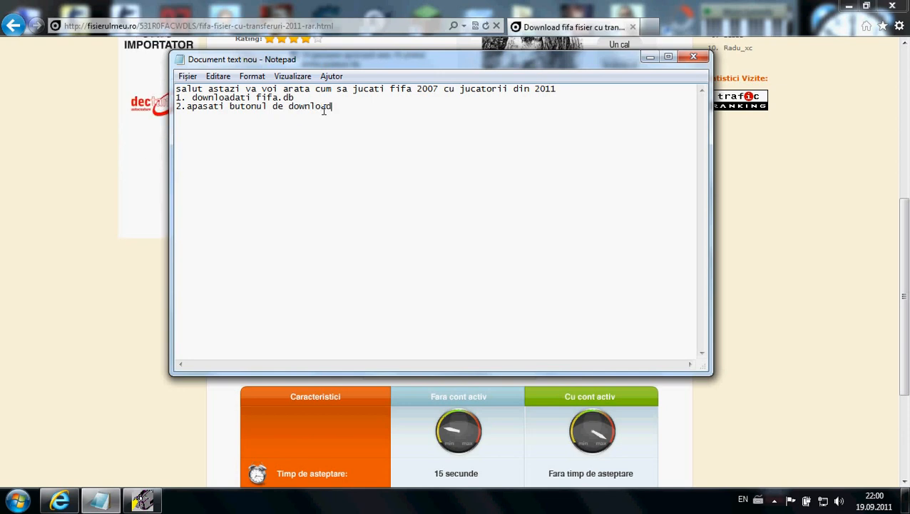
pyautogui.write(';')
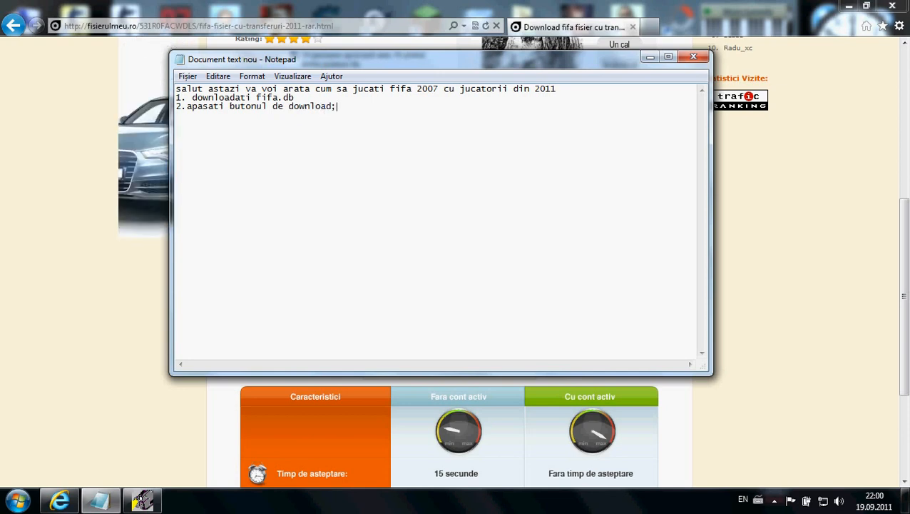
pyautogui.write('eu il')
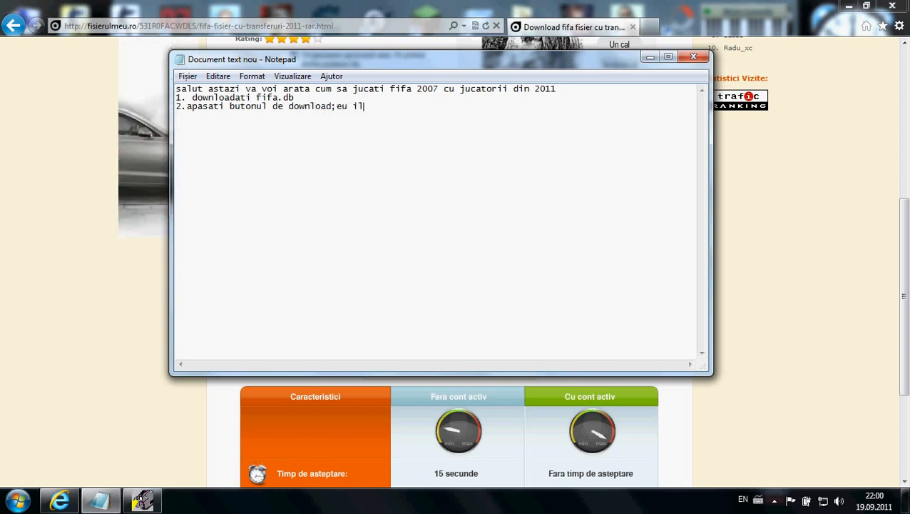
pyautogui.write('am de')
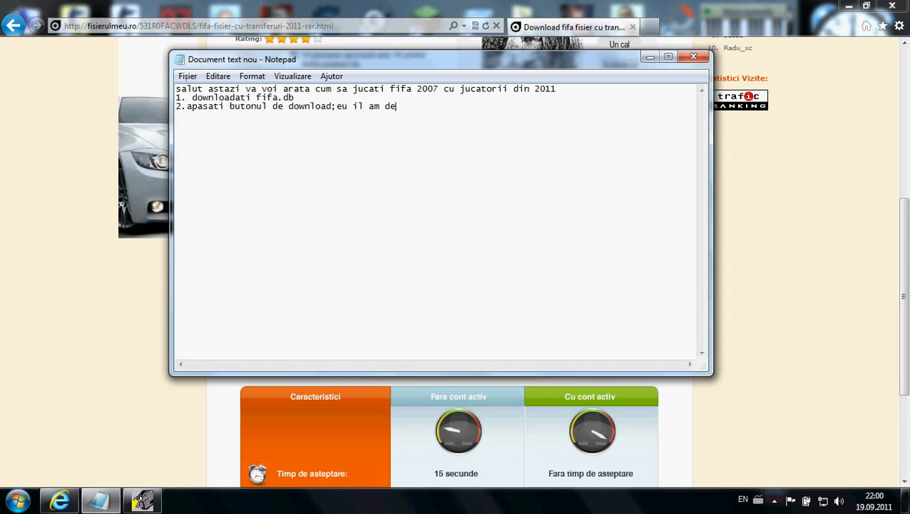
pyautogui.write('ja in pc')
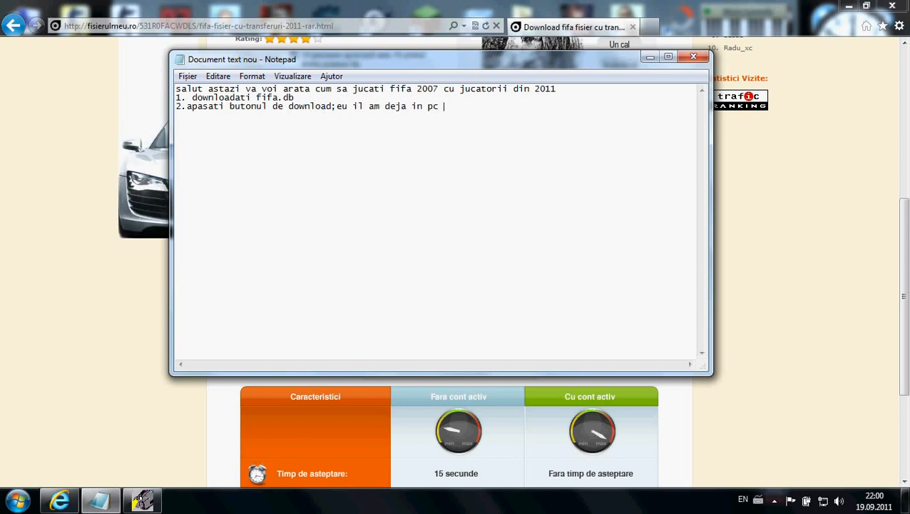
pyautogui.write('deci')
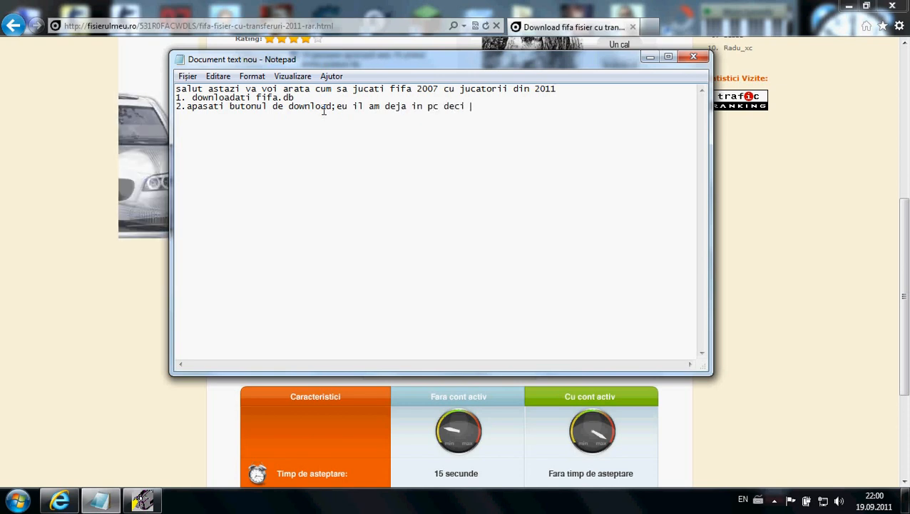
pyautogui.write('nu il voi')
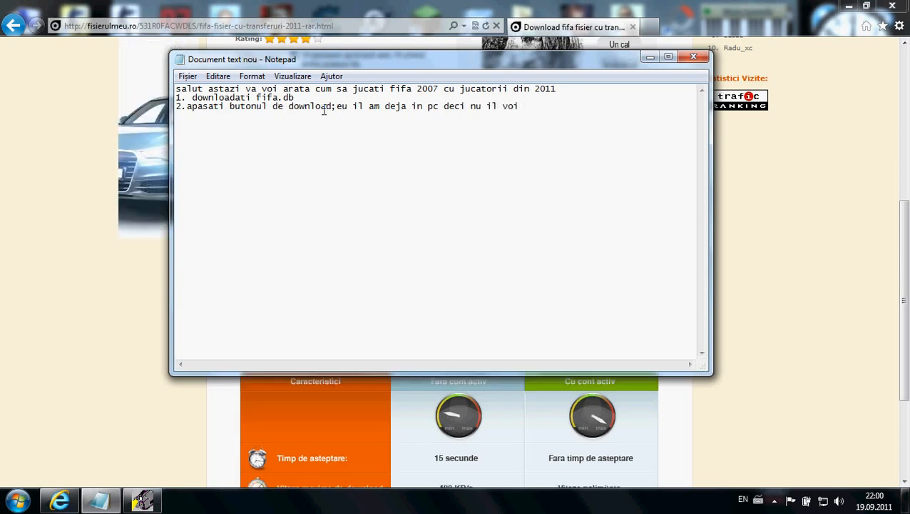
pyautogui.write('downlo')
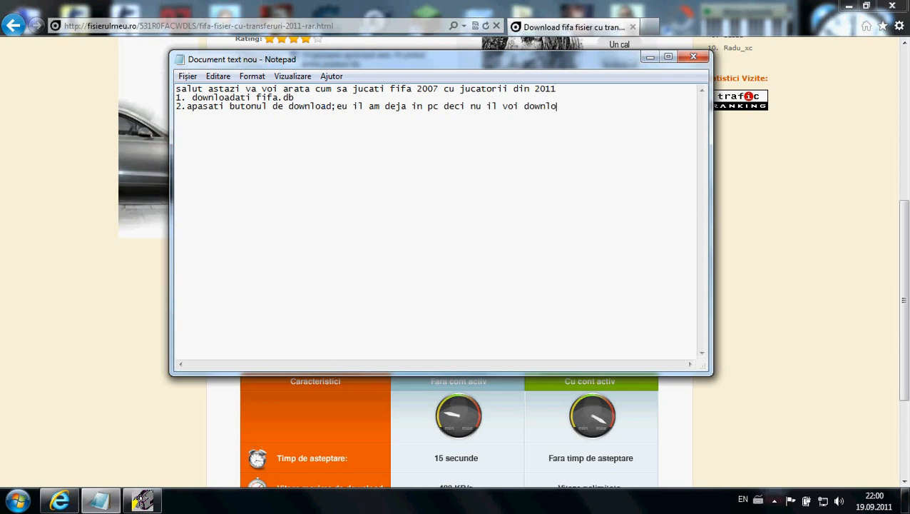
# - Complete the word 'downloada' at the end of step 2
pyautogui.write('da')
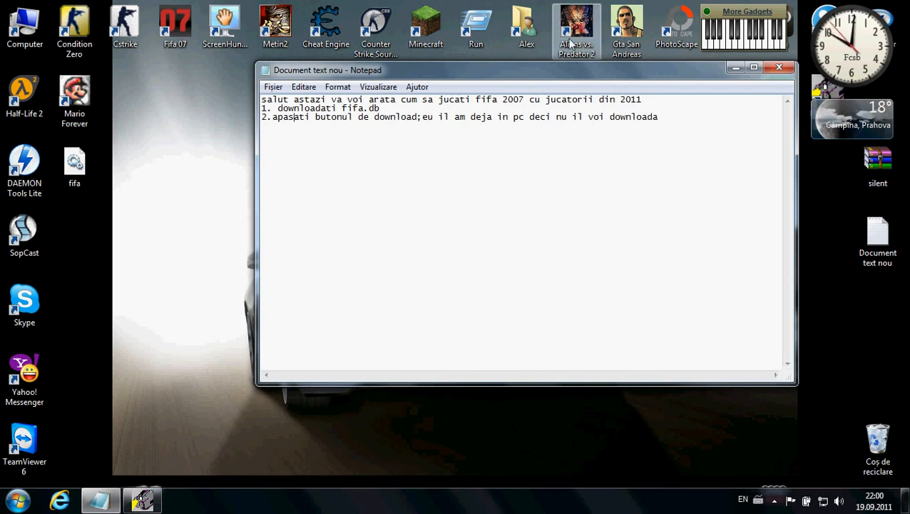
# - Type step '3. intrati in folderul unde aveti instalata fifa'
pyautogui.write('3.')
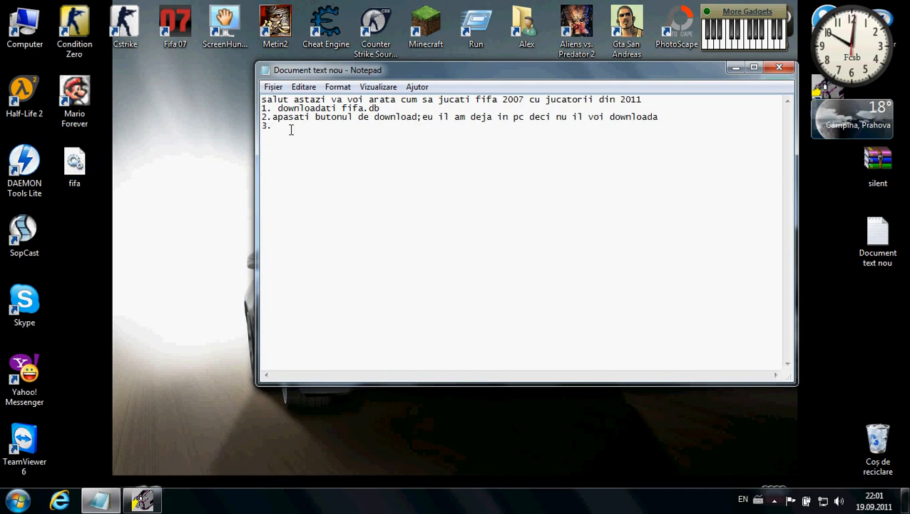
pyautogui.write('intra')
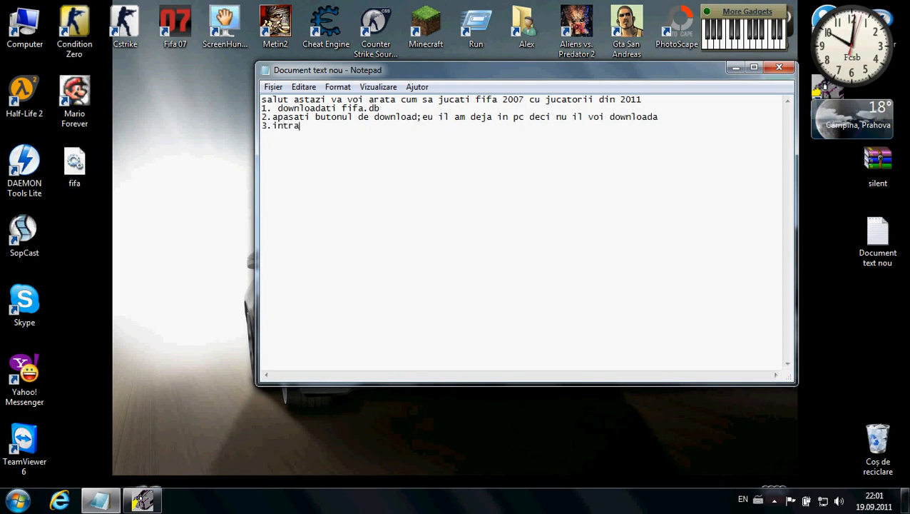
pyautogui.write('ti in f')
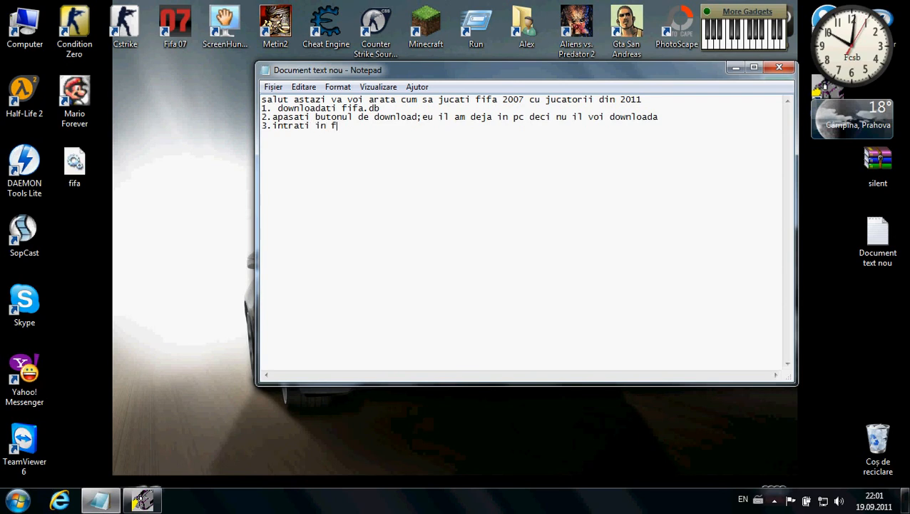
pyautogui.write('olderul')
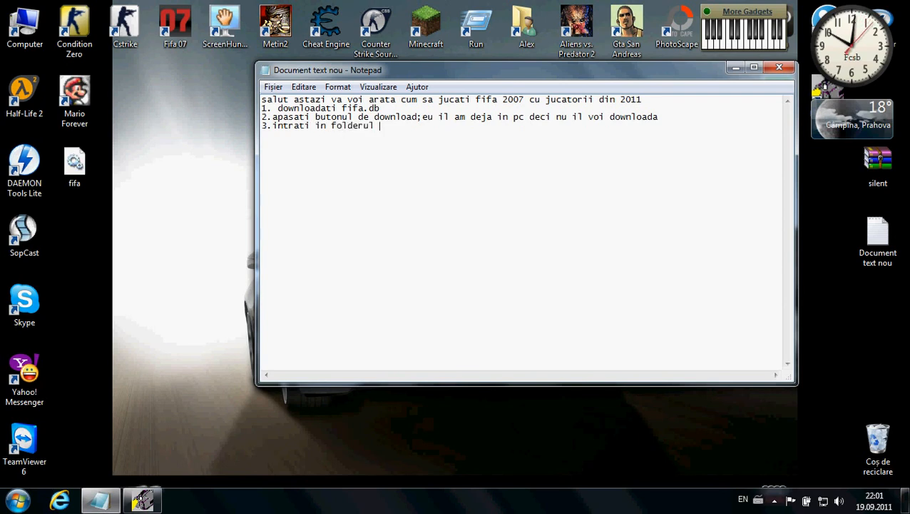
pyautogui.write('unde aveti instalat')
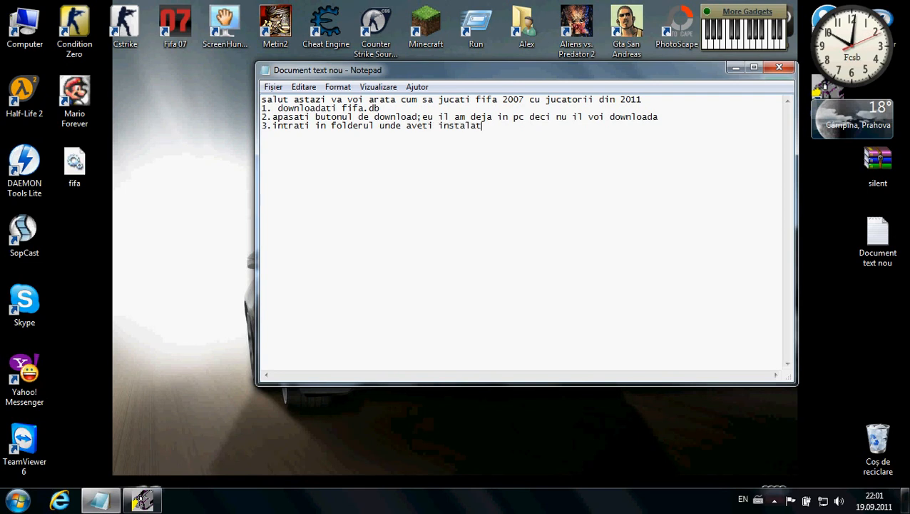
pyautogui.write('fif')
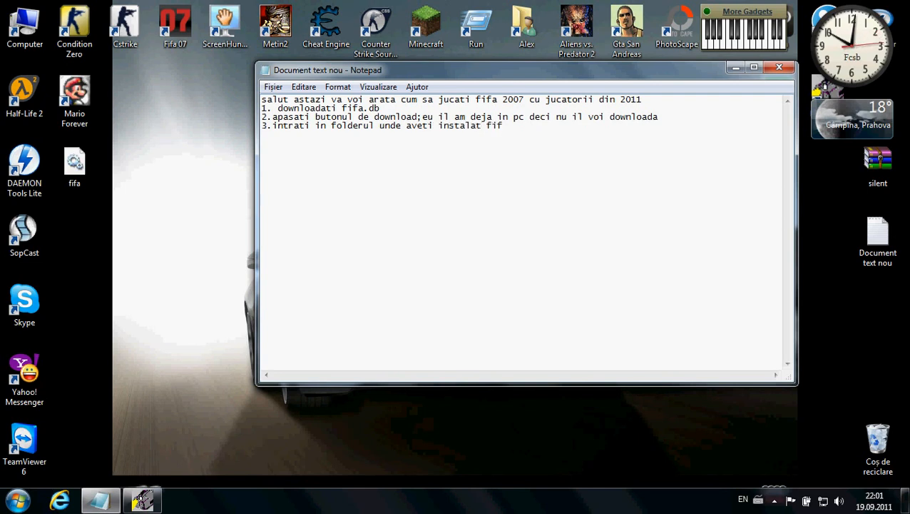
pyautogui.write('a')
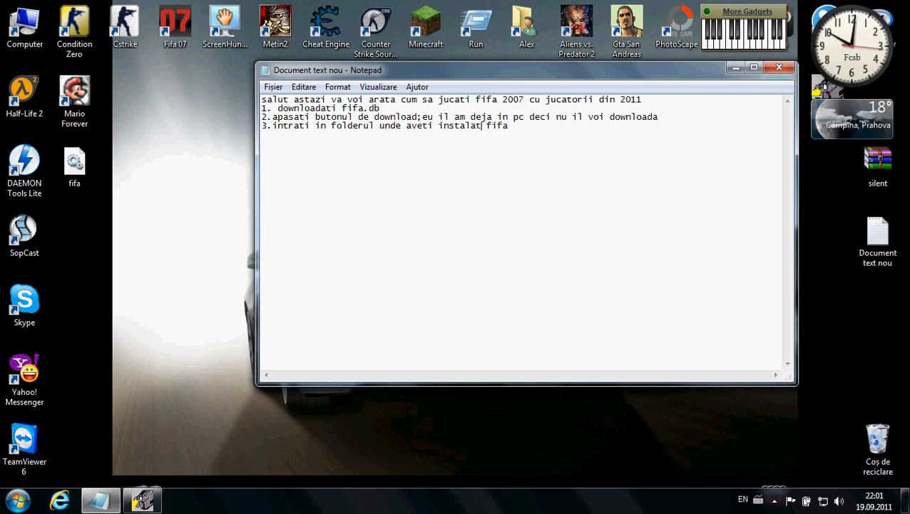
pyautogui.write('a')
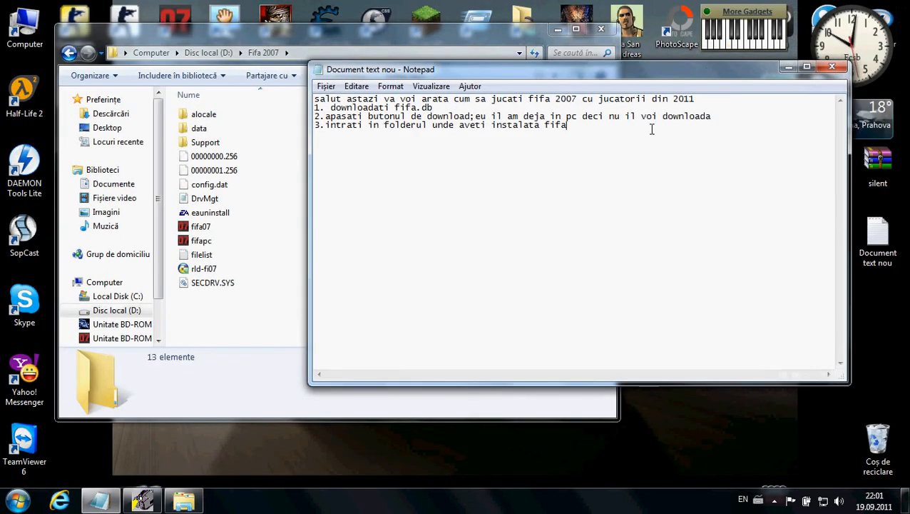
# - Append '-->acum intrati in data' to step 3 and open the game's data folder
pyautogui.write('-')
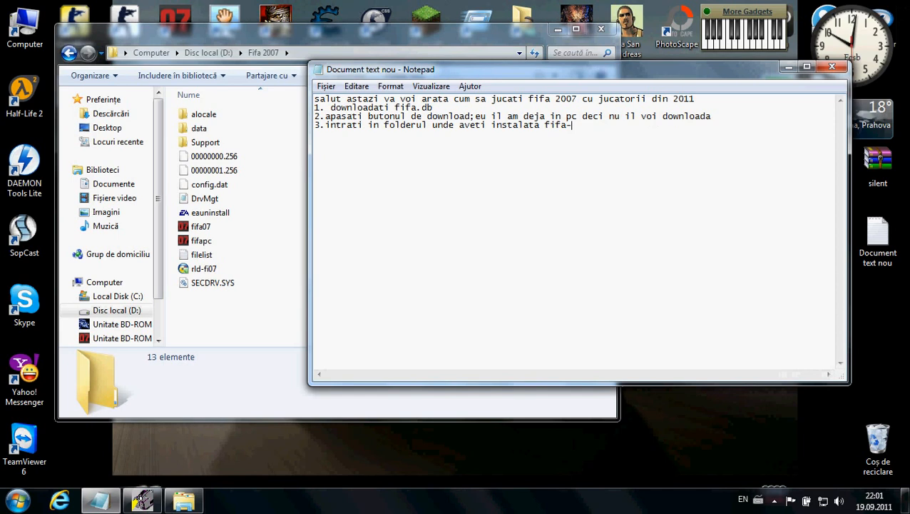
pyautogui.write('->')
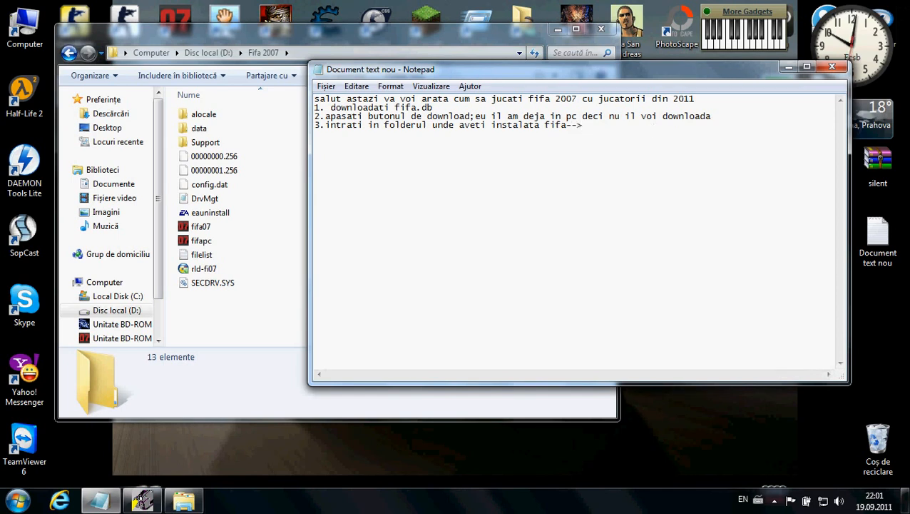
pyautogui.write('acum in')
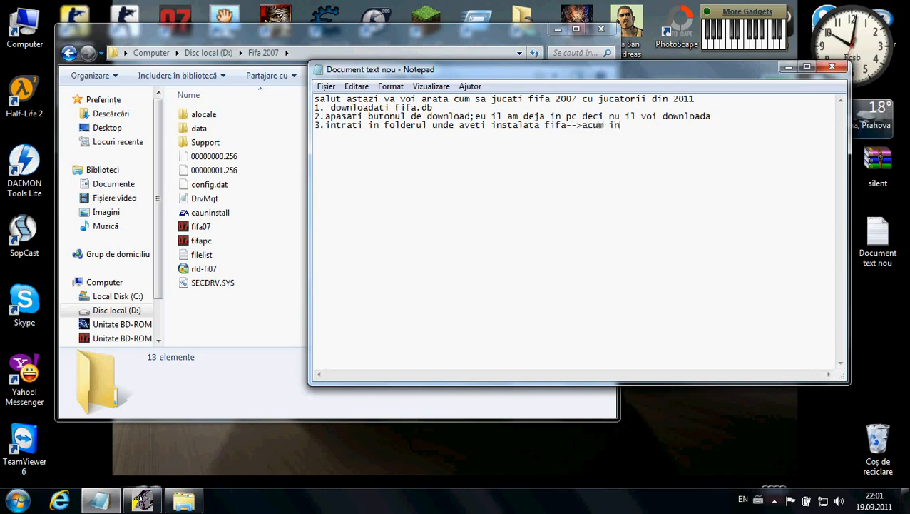
pyautogui.write('trati in data')
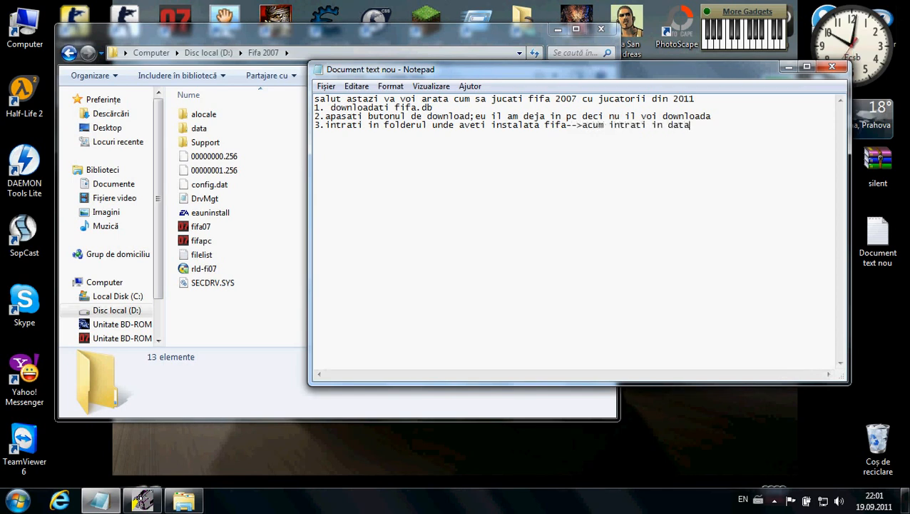
pyautogui.click(198, 127)
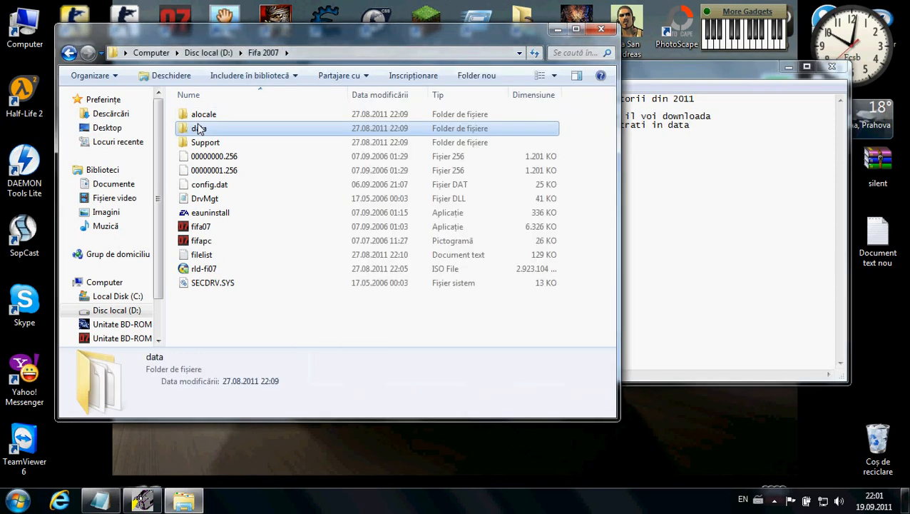
pyautogui.doubleClick(199, 128)
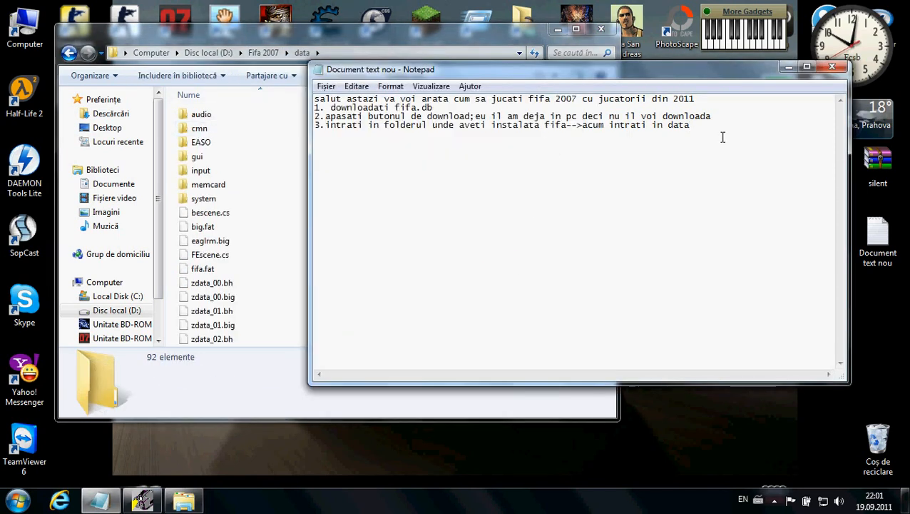
# - Continue with '-->in cmn si inlocuiti fi…' and open the cmn folder
pyautogui.write('--')
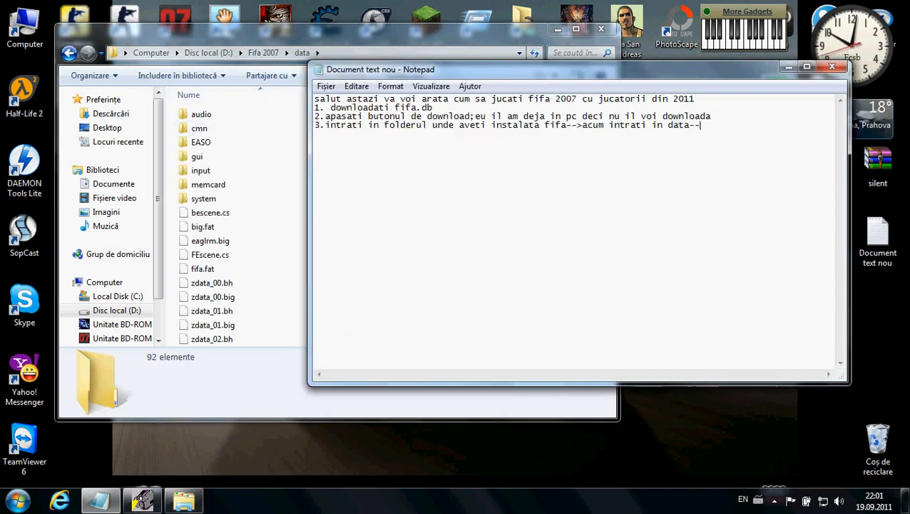
pyautogui.write('in c')
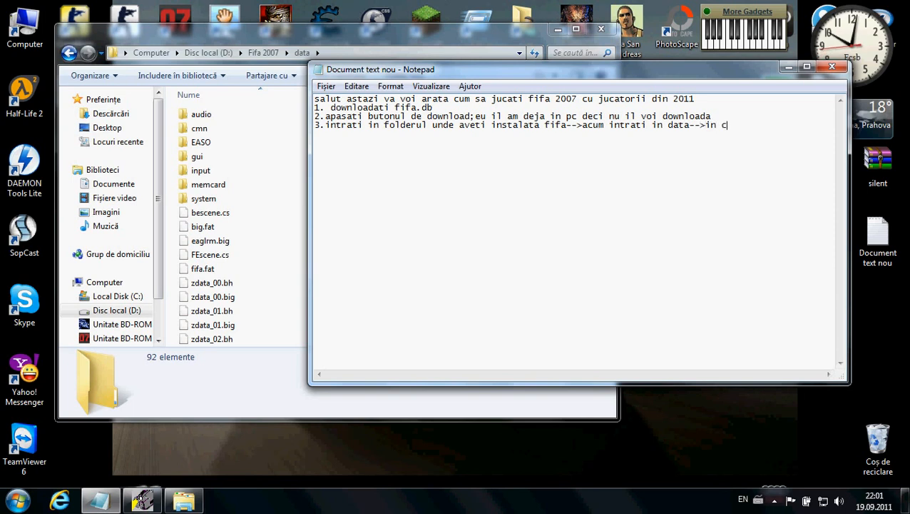
pyautogui.write('mn')
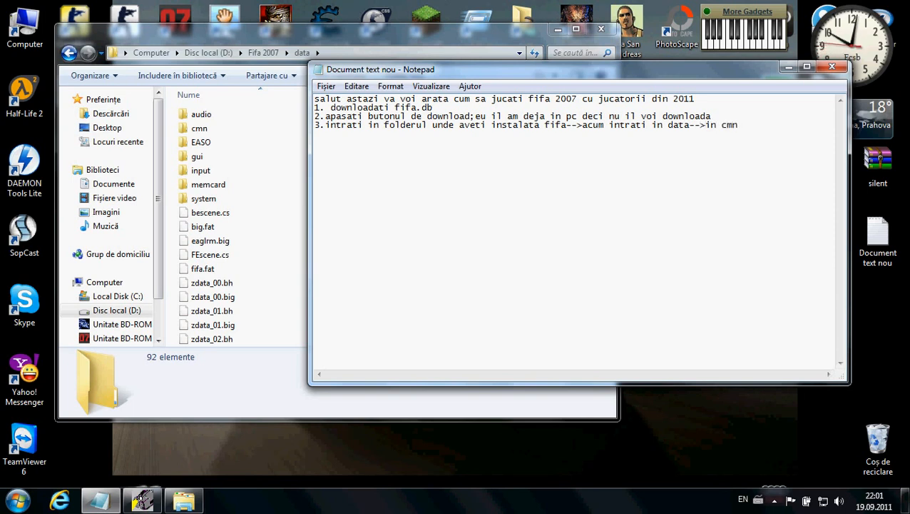
pyautogui.doubleClick(200, 142)
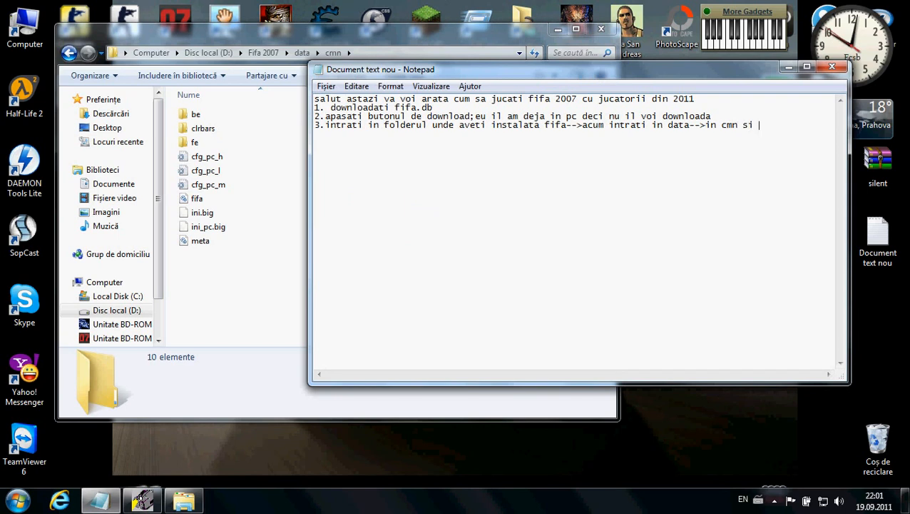
pyautogui.write('inlocui')
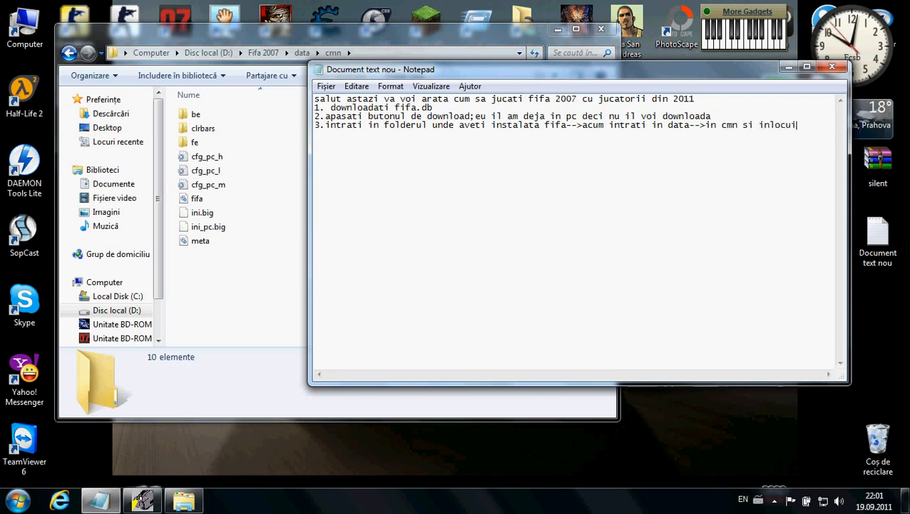
pyautogui.write('ti fisierul fifa cu ce')
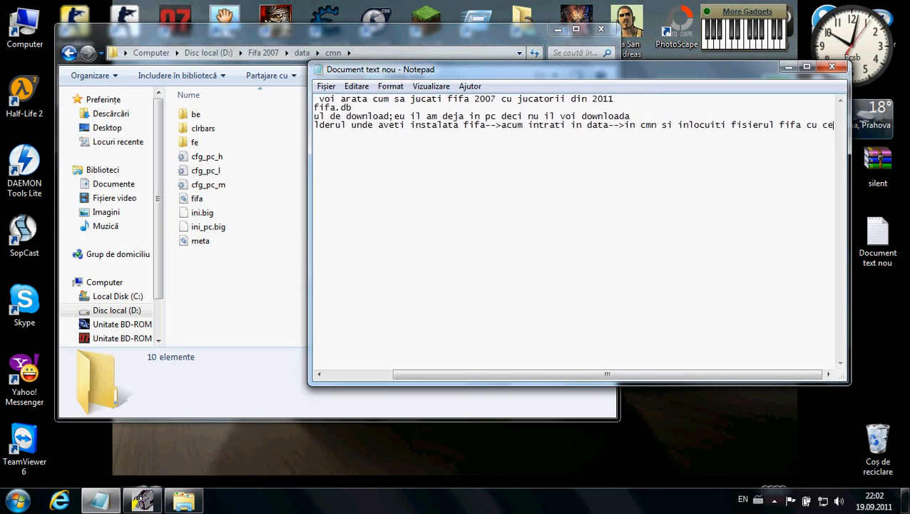
pyautogui.hscroll(3)
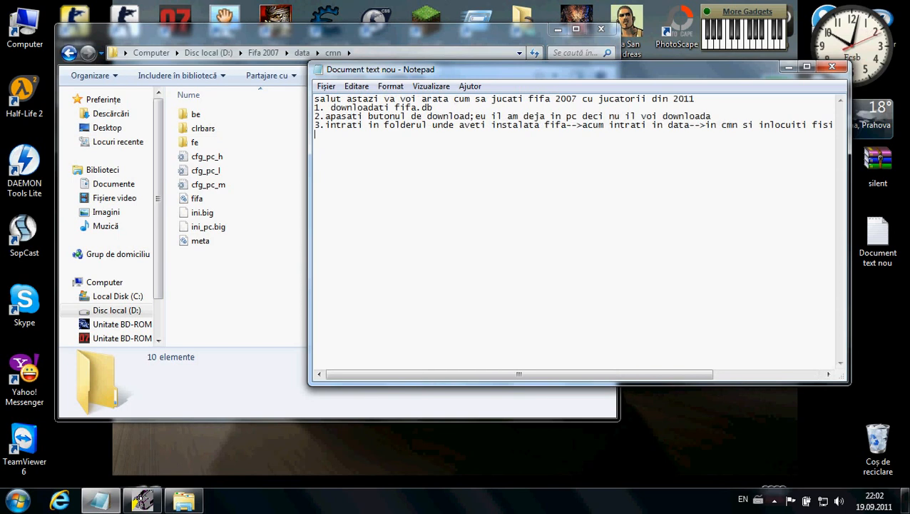
# - Add closing lines 'Bafta!' and 'Multumesc pentru vizionare'
pyautogui.write('Ba')
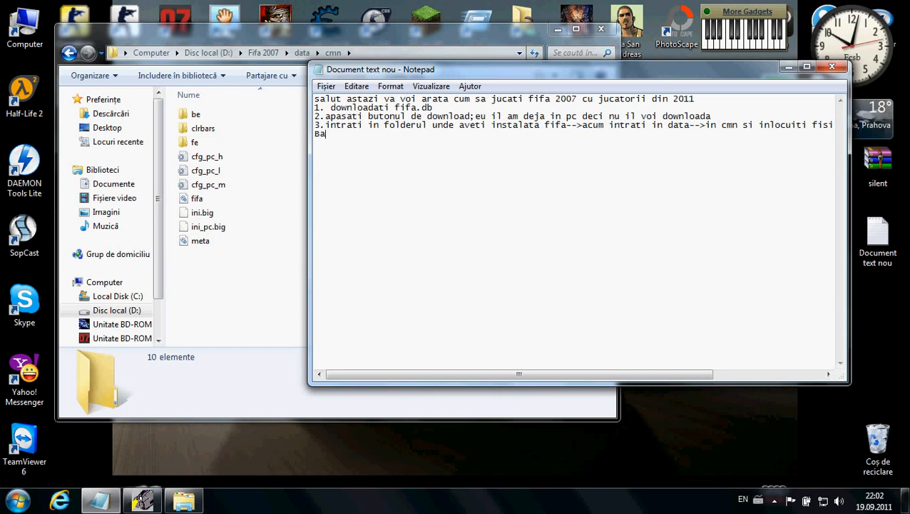
pyautogui.write('fta')
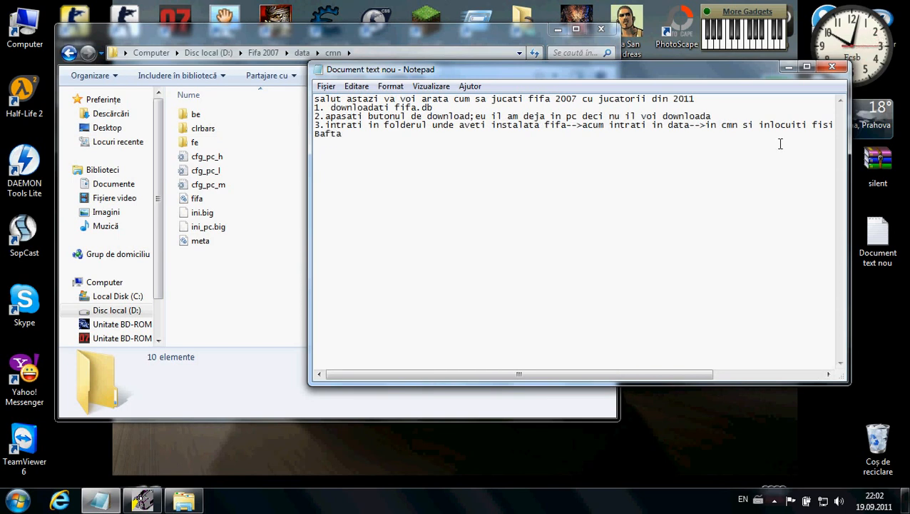
pyautogui.write('!')
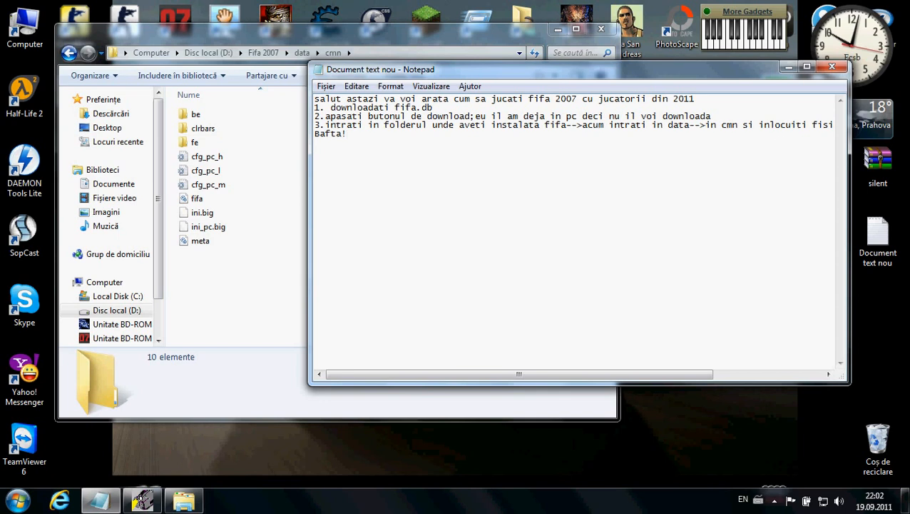
pyautogui.write('Multume')
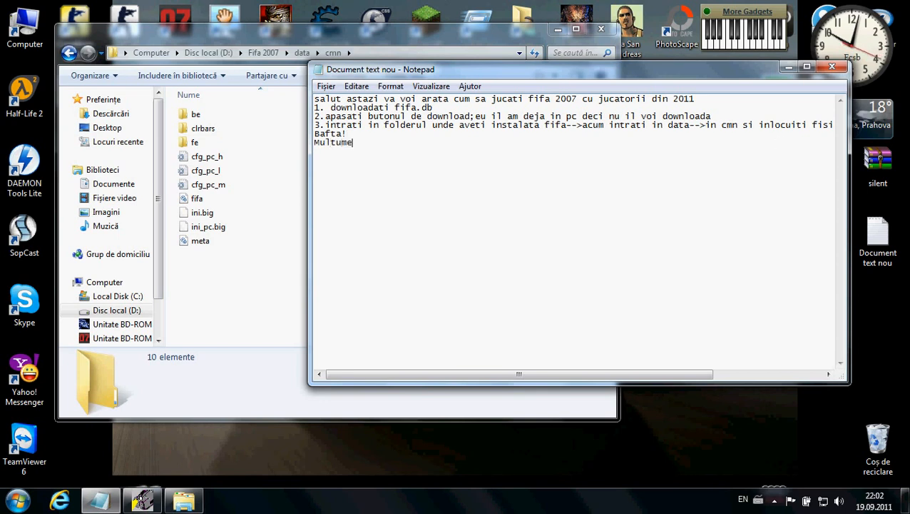
pyautogui.write('sc per')
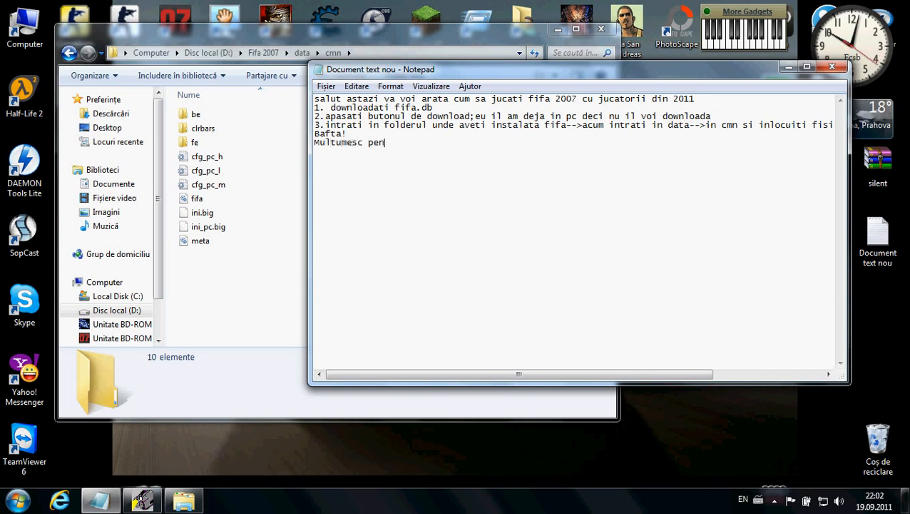
pyautogui.write('tru vizio')
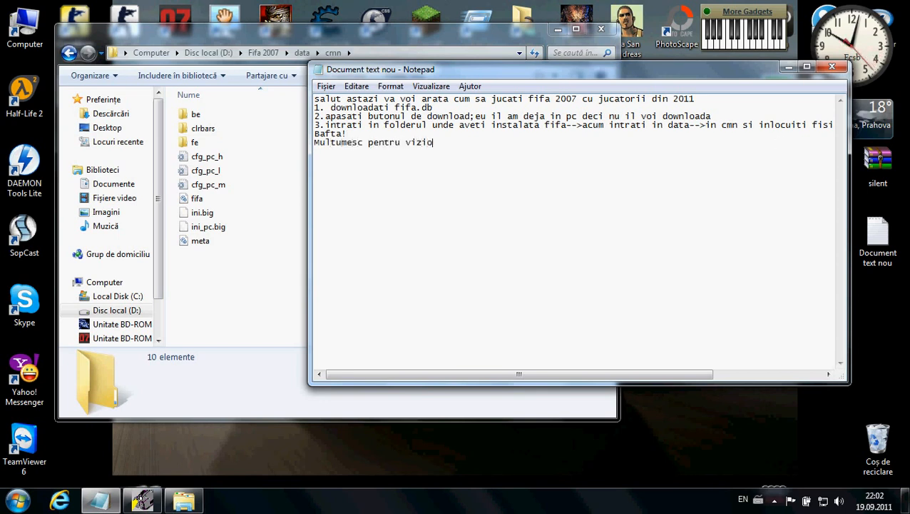
pyautogui.write('nare')
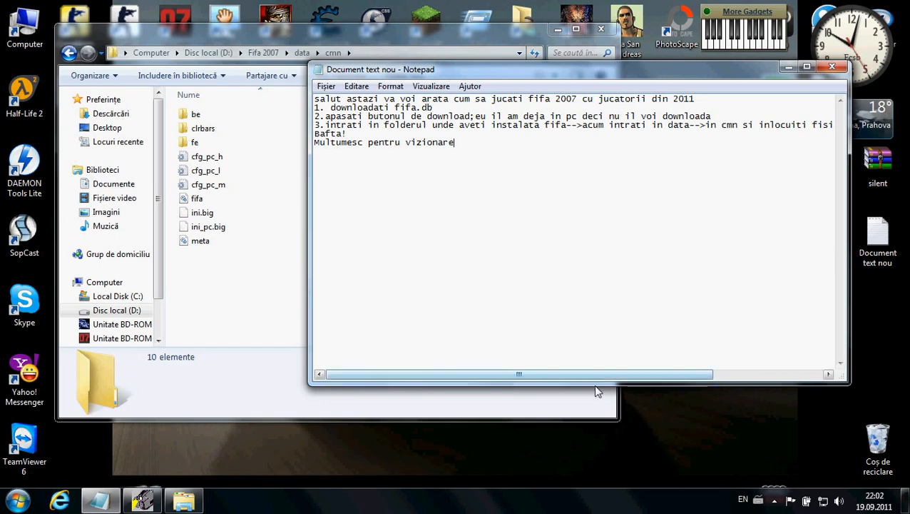